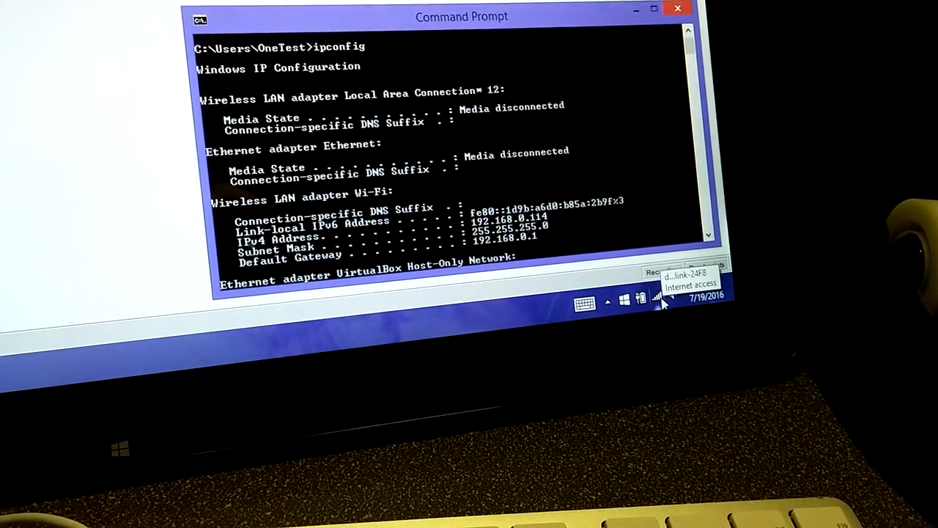
# - Check the connected Wi-Fi network from the tray after noting the IPv4 address 192.168.0.114
pyautogui.click(657, 301)
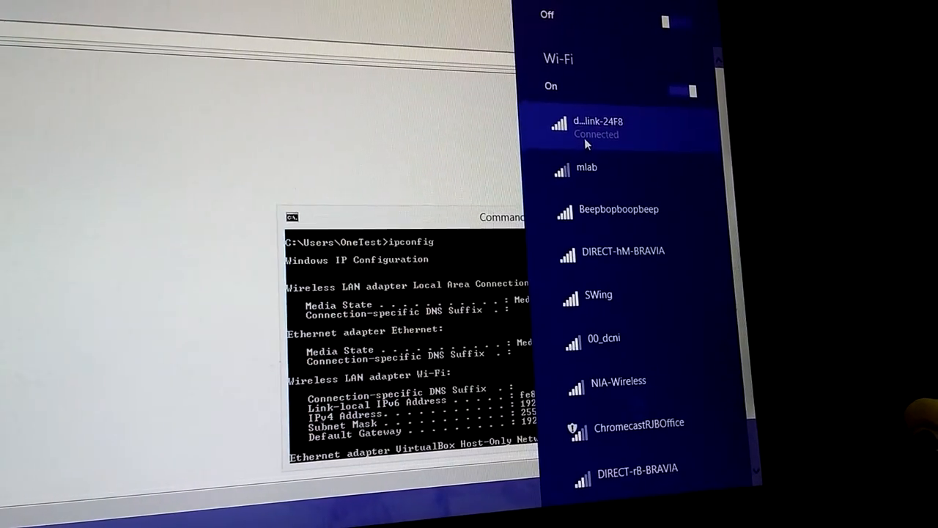
pyautogui.scroll(3)
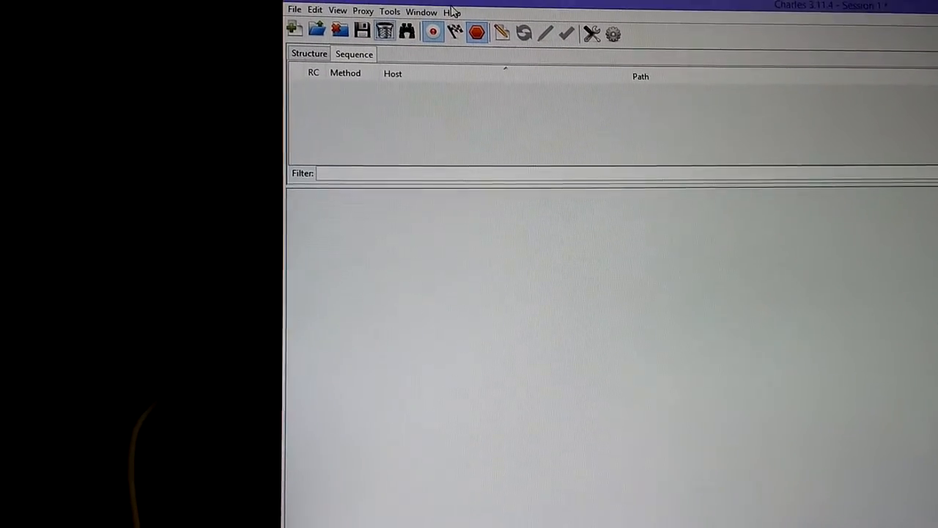
# - View Charles Proxy Settings confirming the HTTP proxy port is 8888, then close the dialog
pyautogui.click(449, 8)
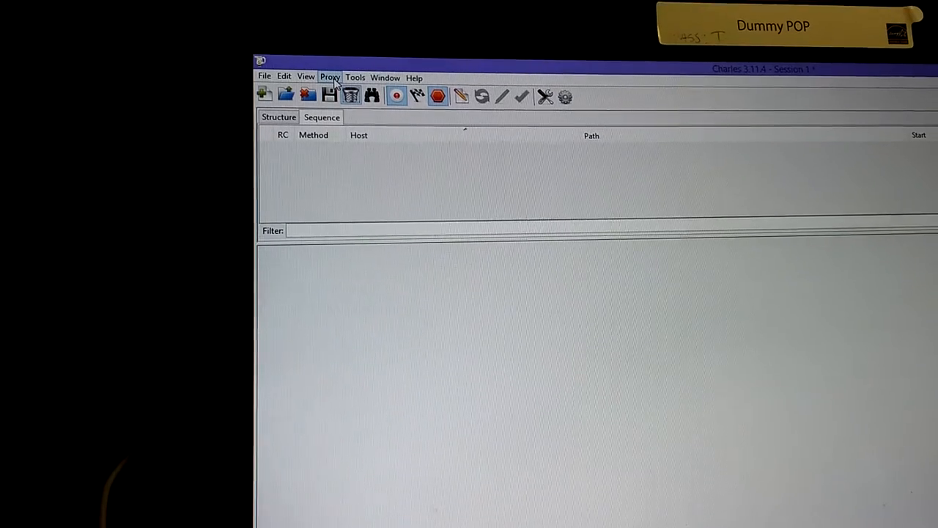
pyautogui.click(330, 76)
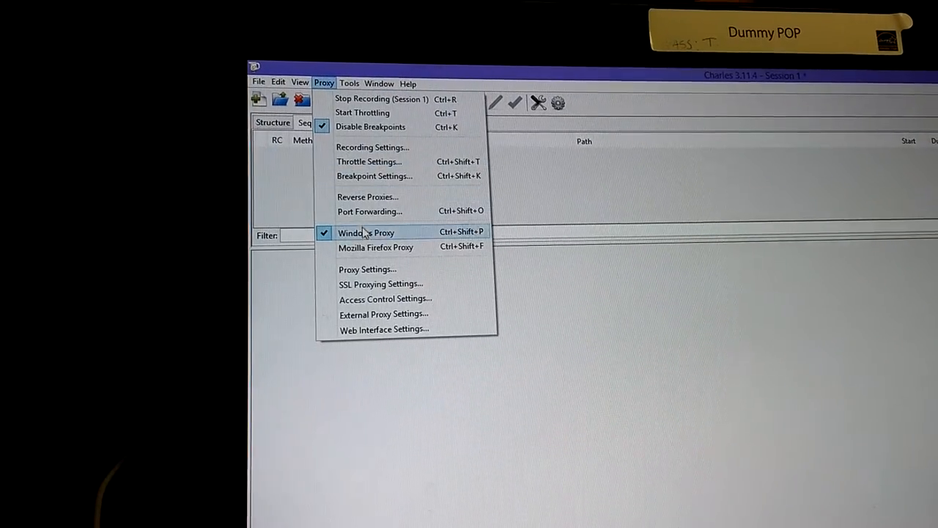
pyautogui.click(366, 270)
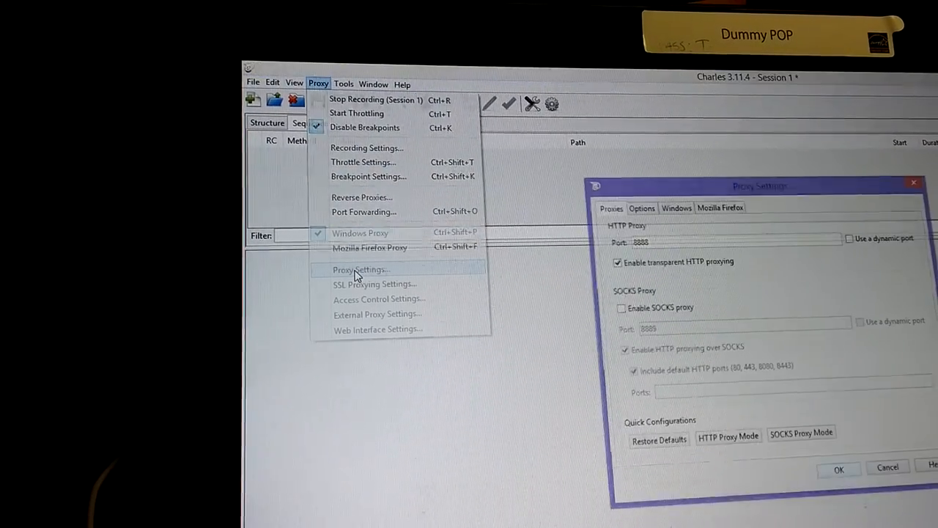
pyautogui.click(360, 270)
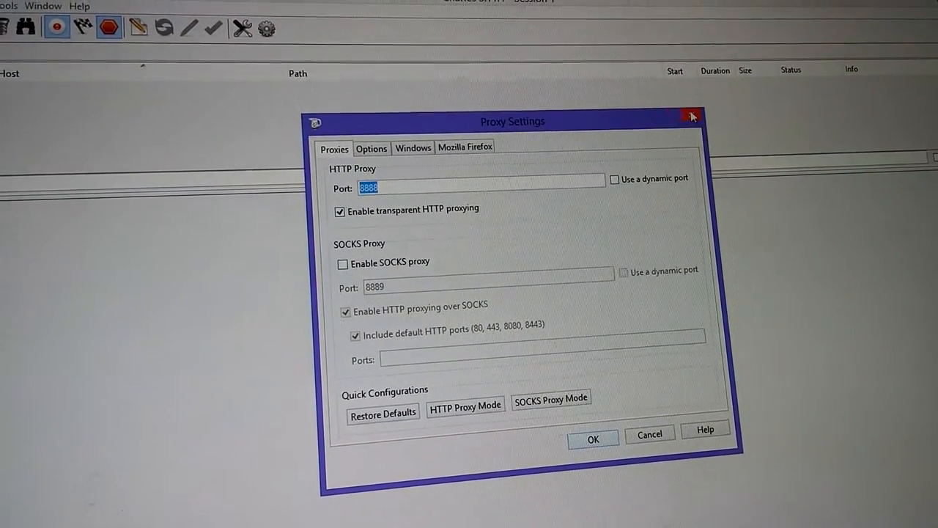
pyautogui.click(692, 117)
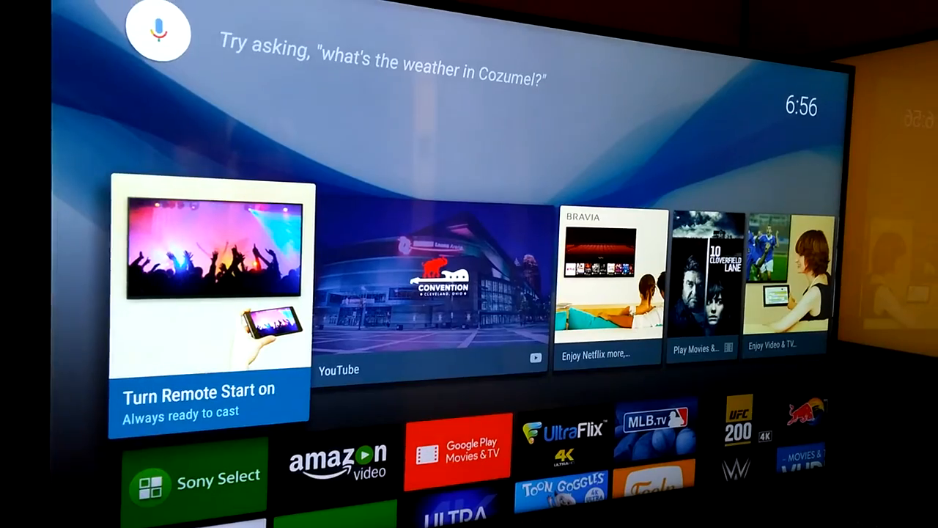
# - Navigate Android TV Settings > Network > Wi-Fi to reach the proxy settings with None and Manual choices
pyautogui.scroll(-3)
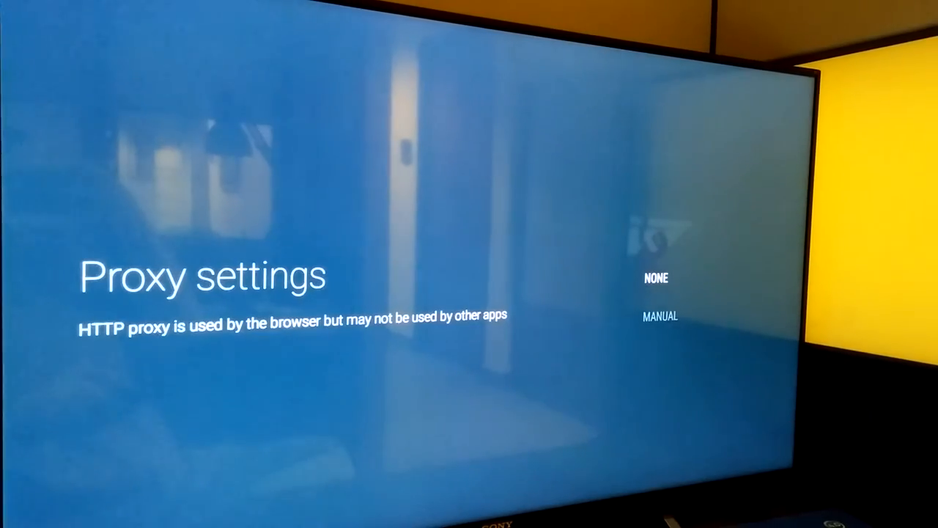
pyautogui.scroll(-3)
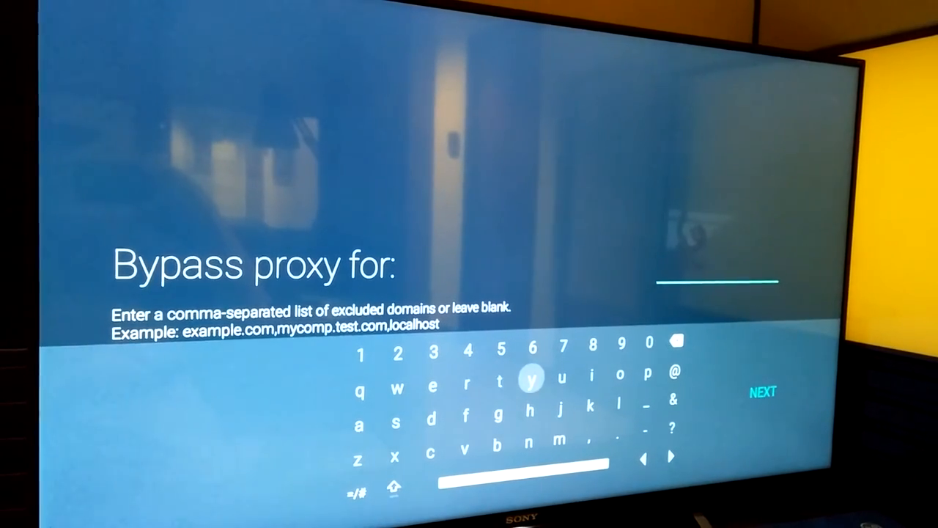
pyautogui.moveTo(592, 376)
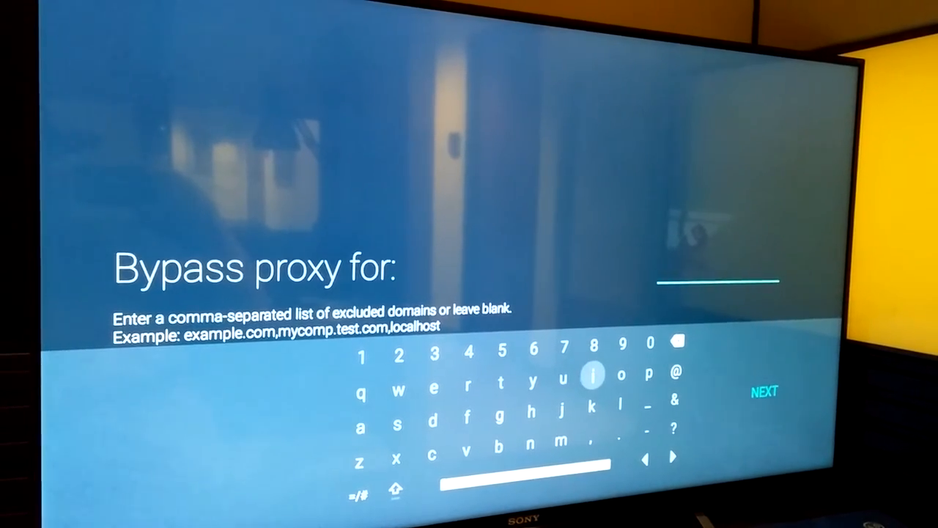